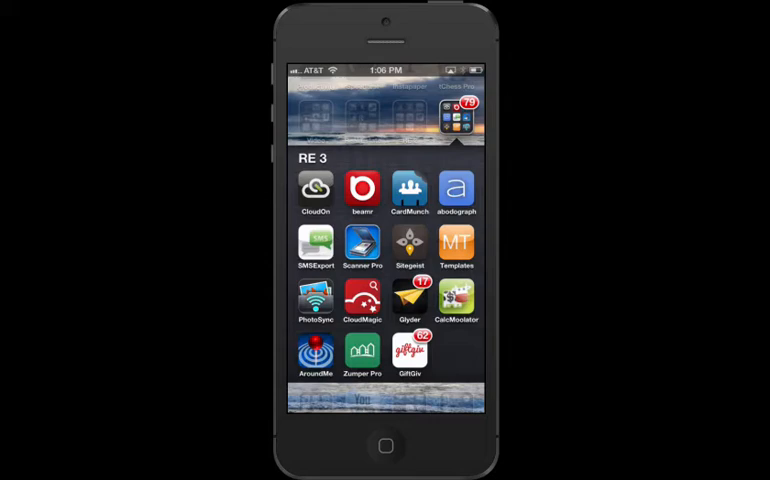
Launch Zumper Pro from the RE 3 folder and begin a New Listing draft.
click(362, 351)
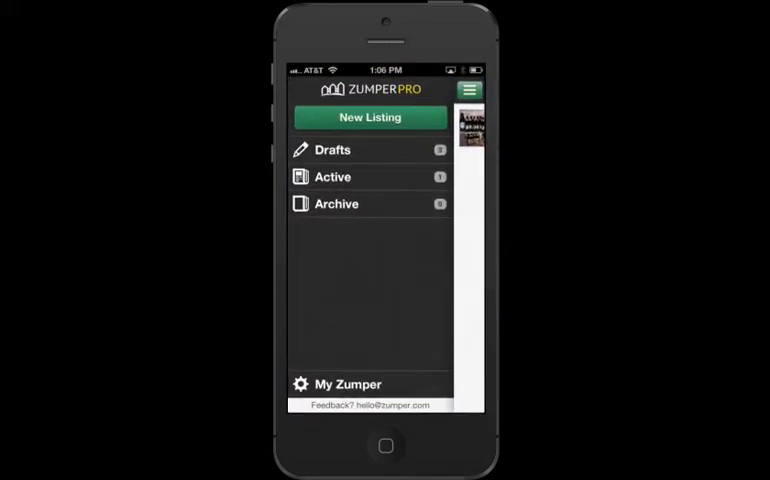
click(333, 177)
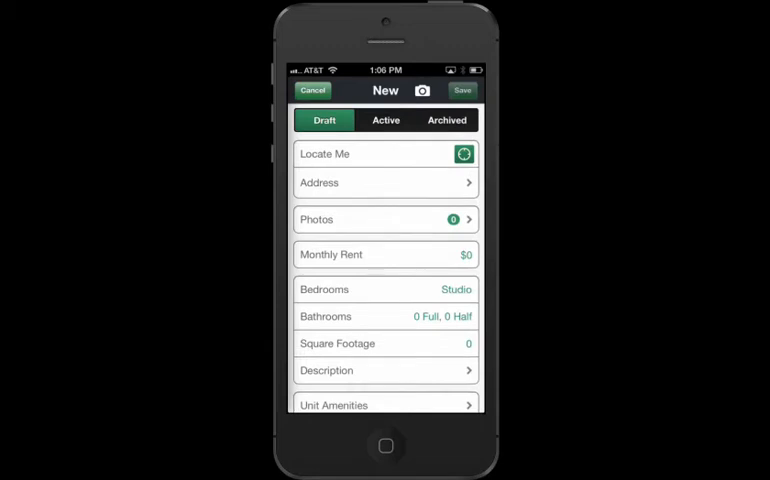
Open the draft's Photos section to bring up the Camera / Photo Library choice.
click(385, 219)
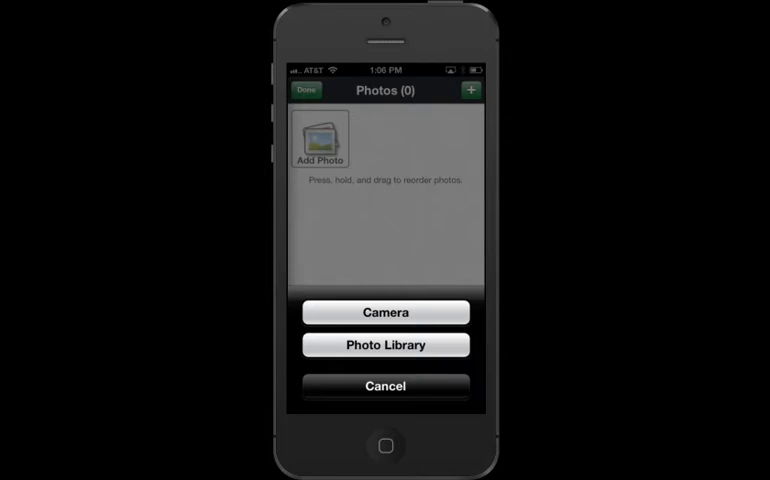
Select the silver car photo and one more from Camera Roll for the listing.
click(384, 344)
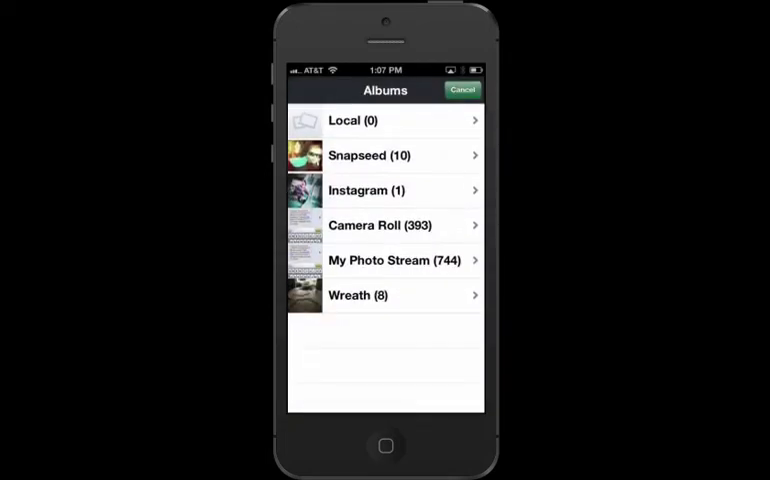
click(385, 224)
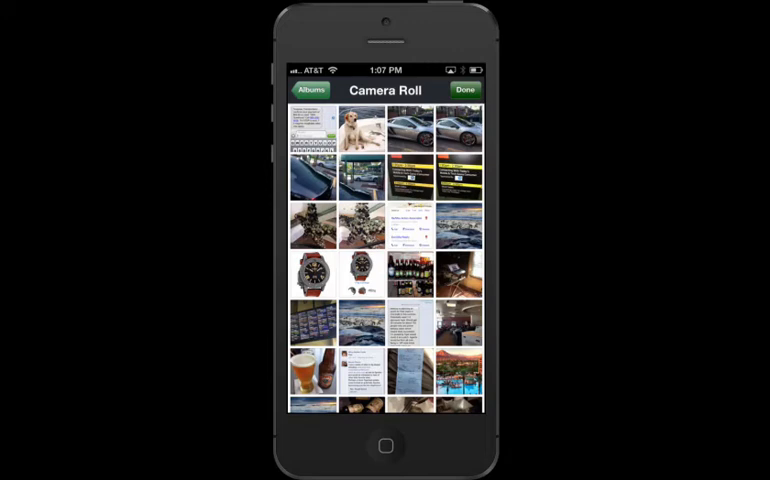
click(408, 128)
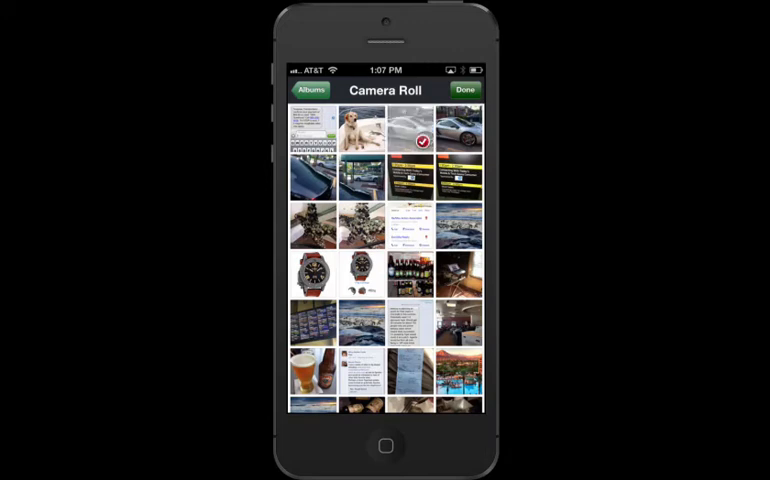
click(457, 128)
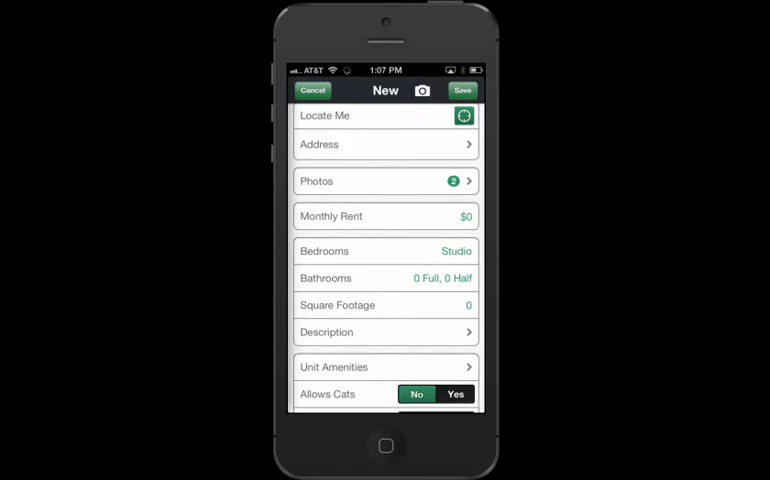
Scroll down and open the Unit Amenities checklist, then return to the form.
scroll(down, 3)
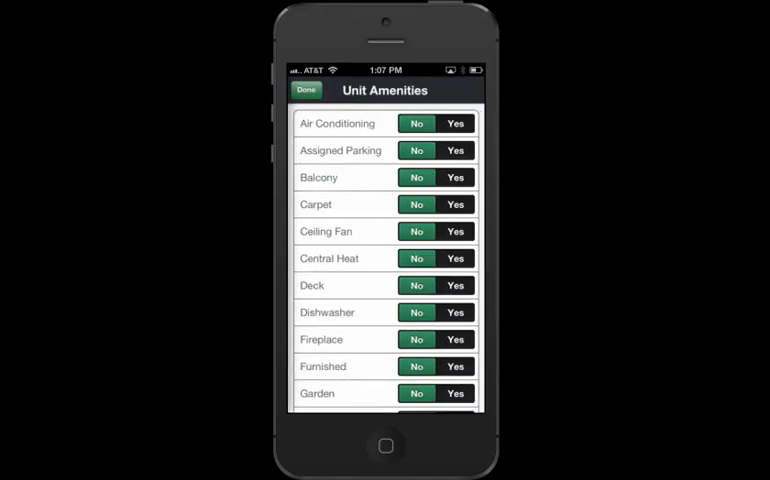
click(455, 150)
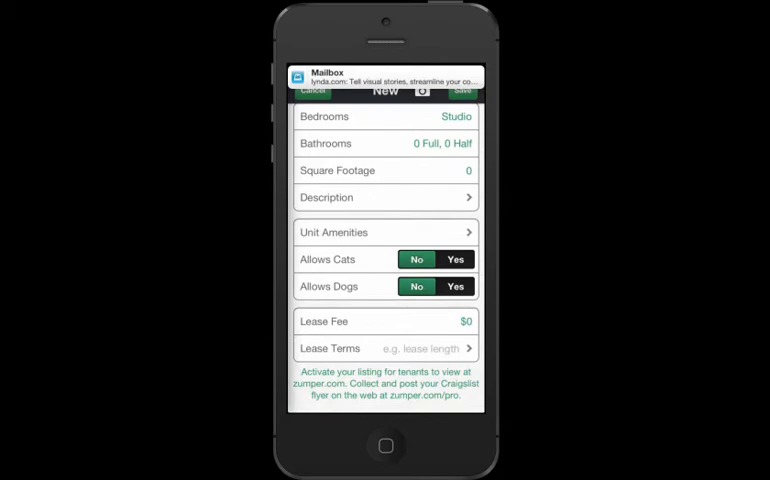
scroll(down, 3)
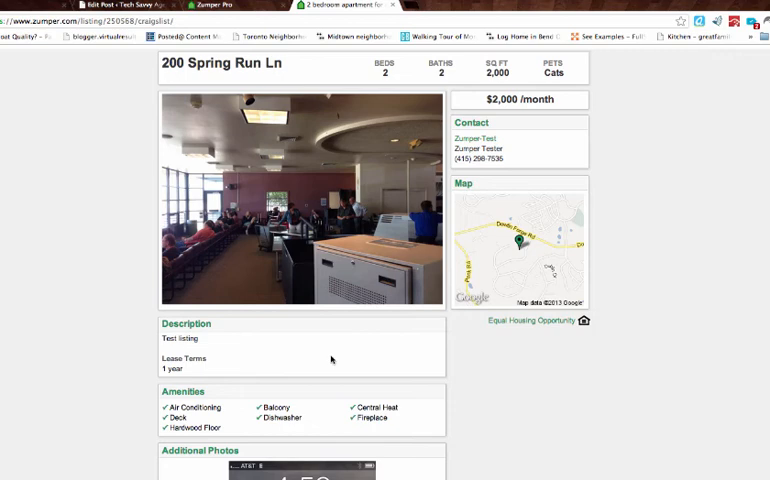
scroll(down, 3)
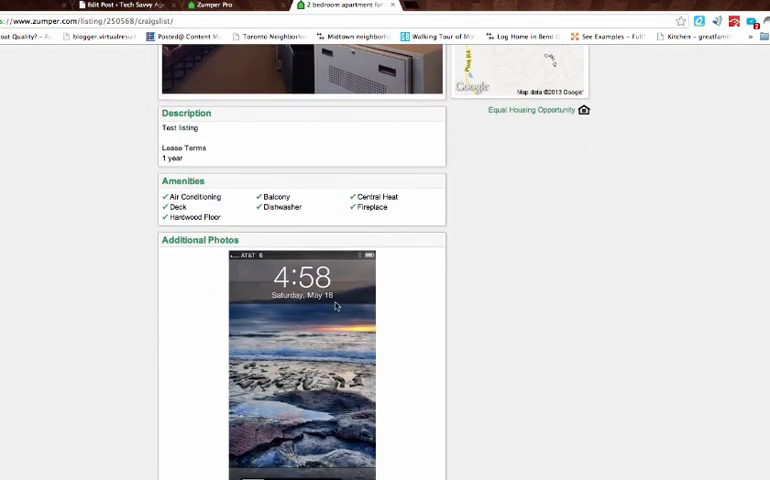